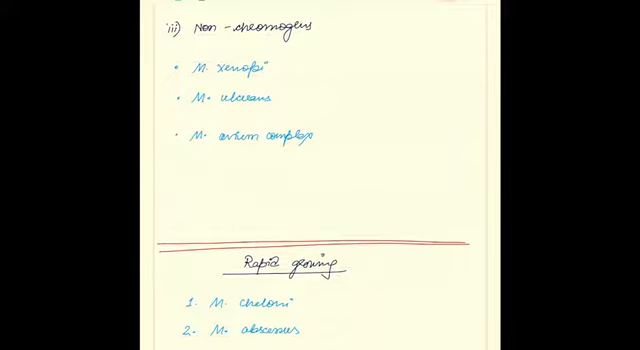
Scroll below the non-chromogens and handwrite five rapid growers, M. chelonei to M. fortuitum
{"action": "scroll", "scroll_direction": "down", "scroll_amount": 3}
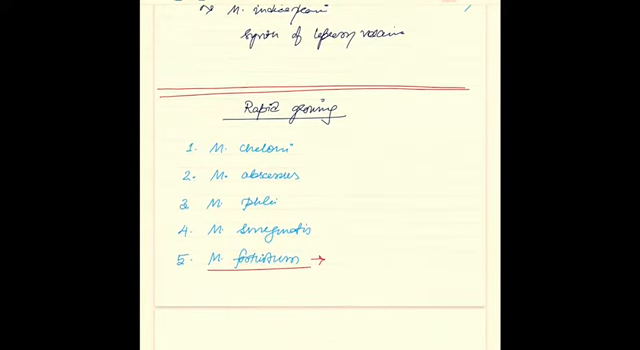
Switch the pen to red and mark M. fortuitum with an underline and arrow
{"action": "left_click", "coordinate": [343, 263]}
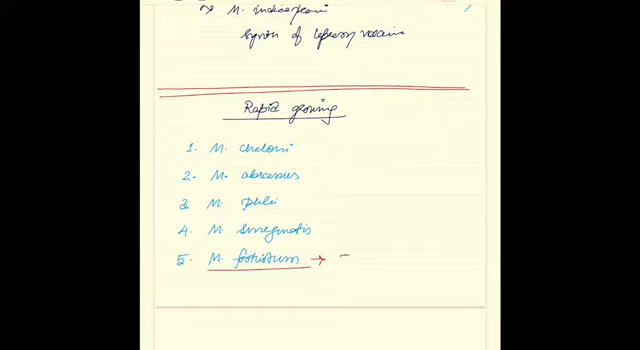